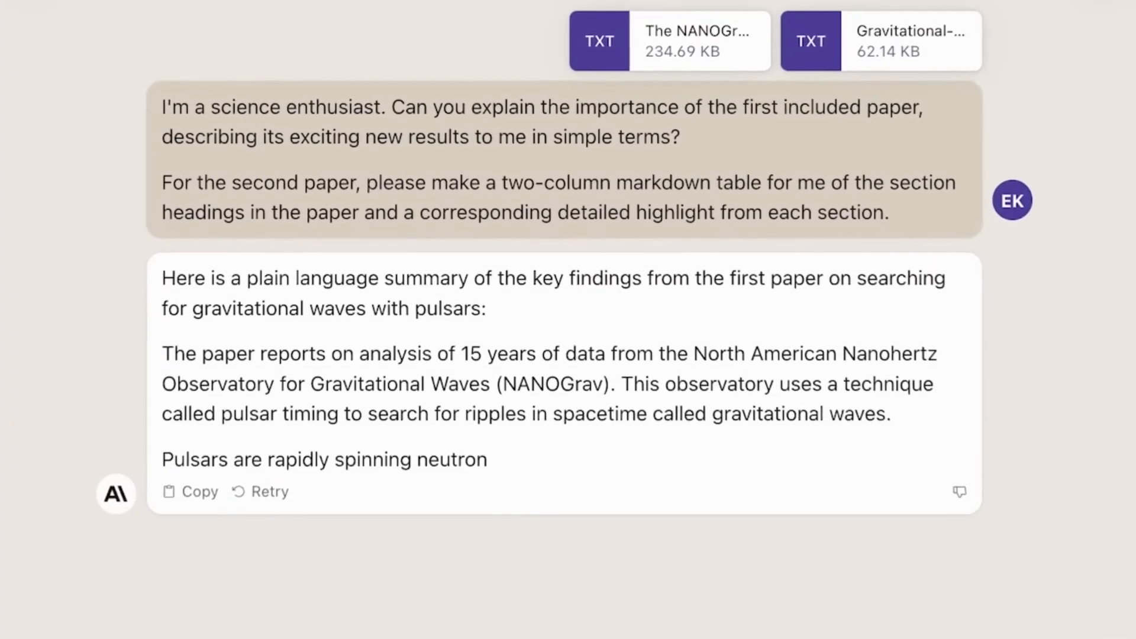
{"action": "scroll", "scroll_direction": "down", "scroll_amount": 3}
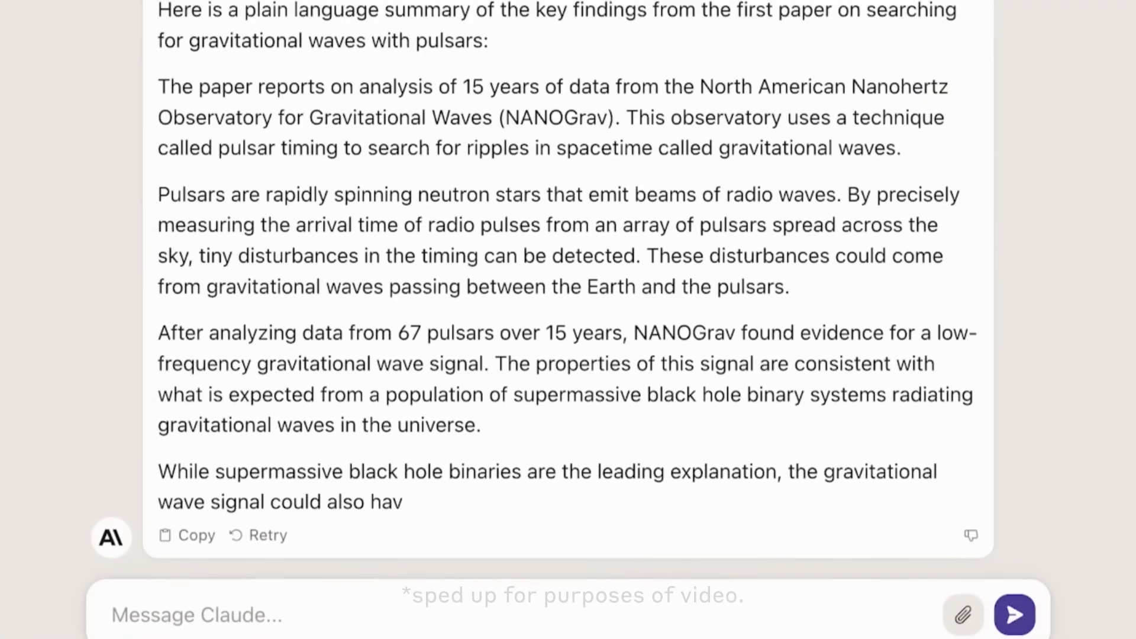